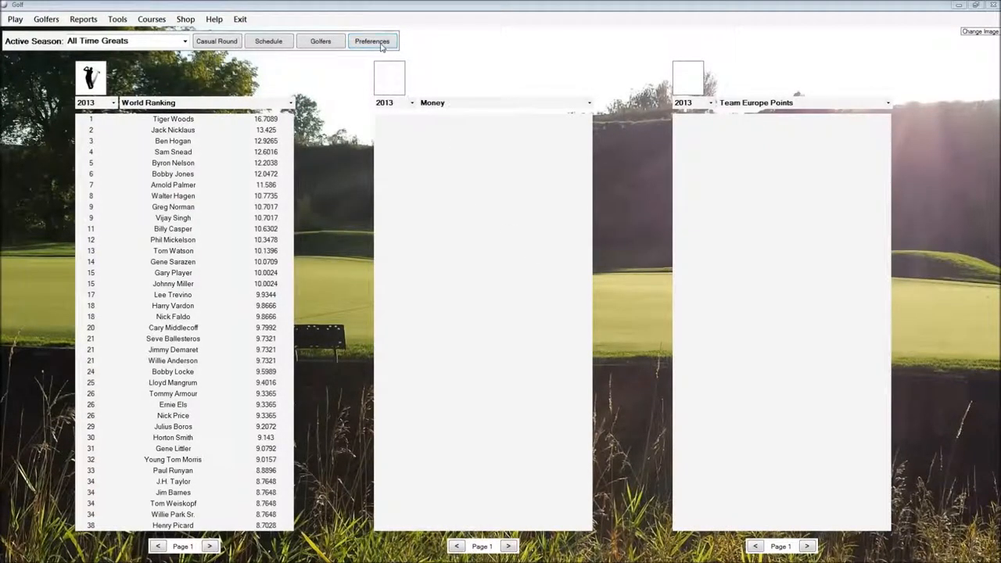
Open Golf's gameplay preferences and switch swing influence to Swing Meter
click(371, 40)
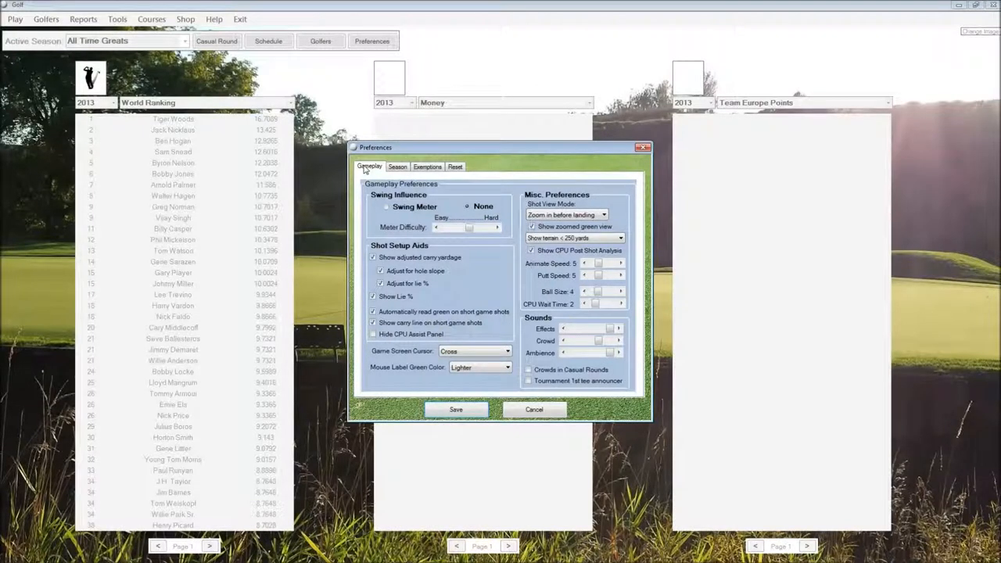
mouse_move(374, 206)
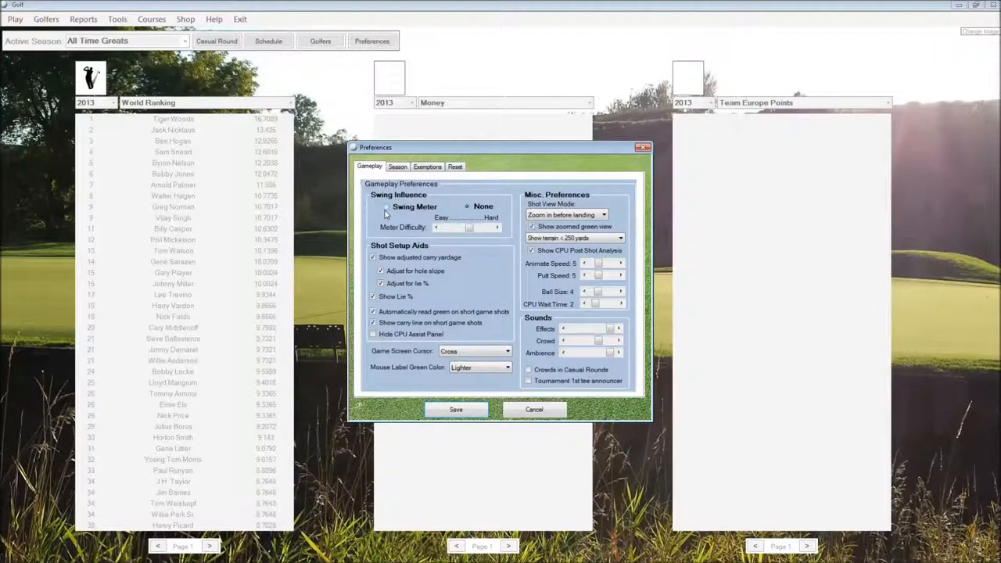
click(387, 206)
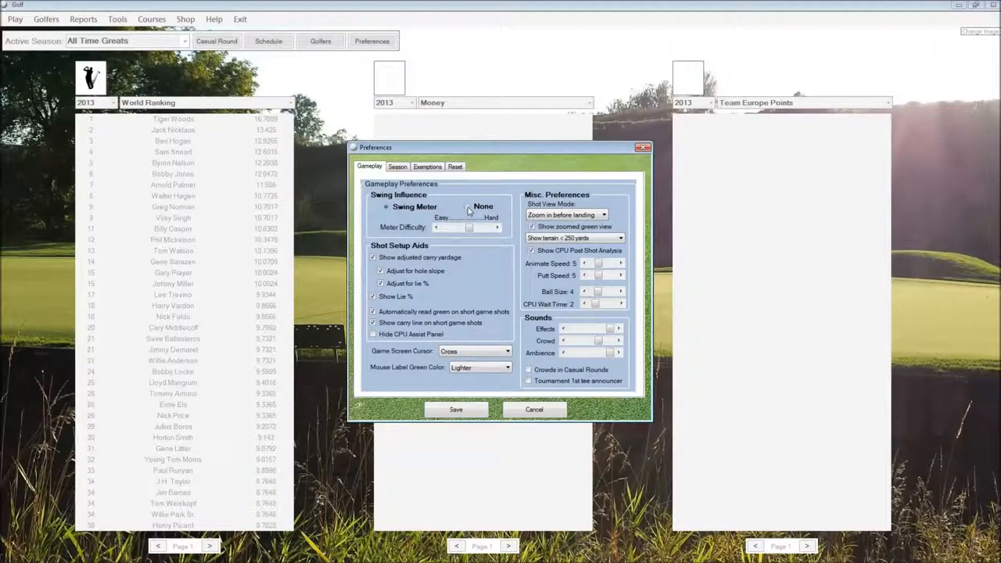
Return swing influence from Swing Meter to None
click(466, 207)
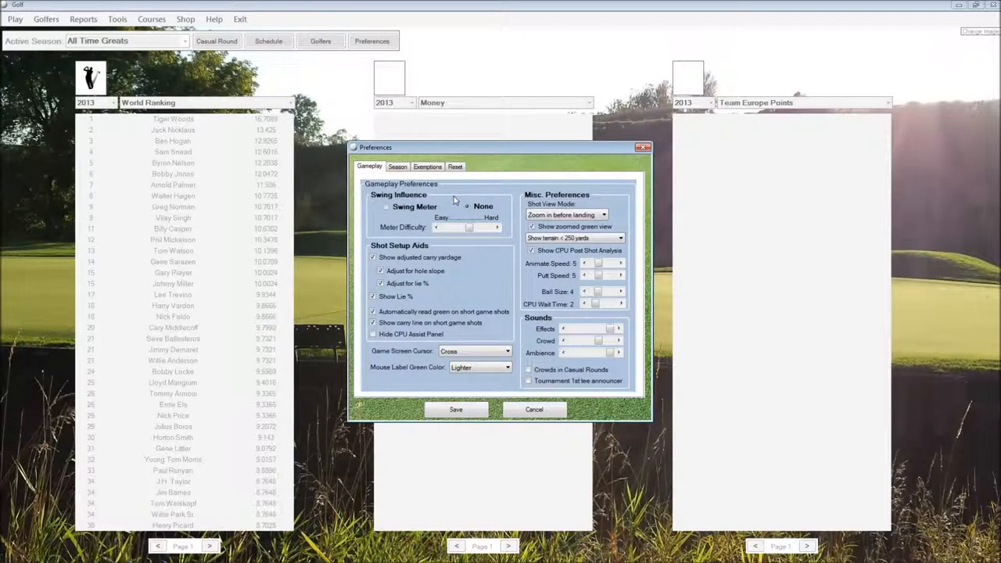
mouse_move(483, 229)
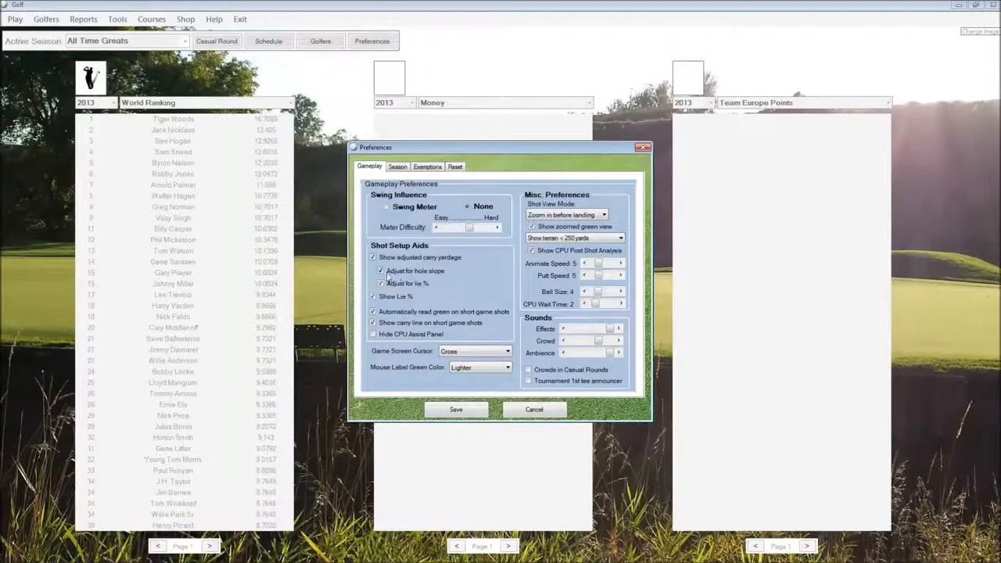
mouse_move(436, 278)
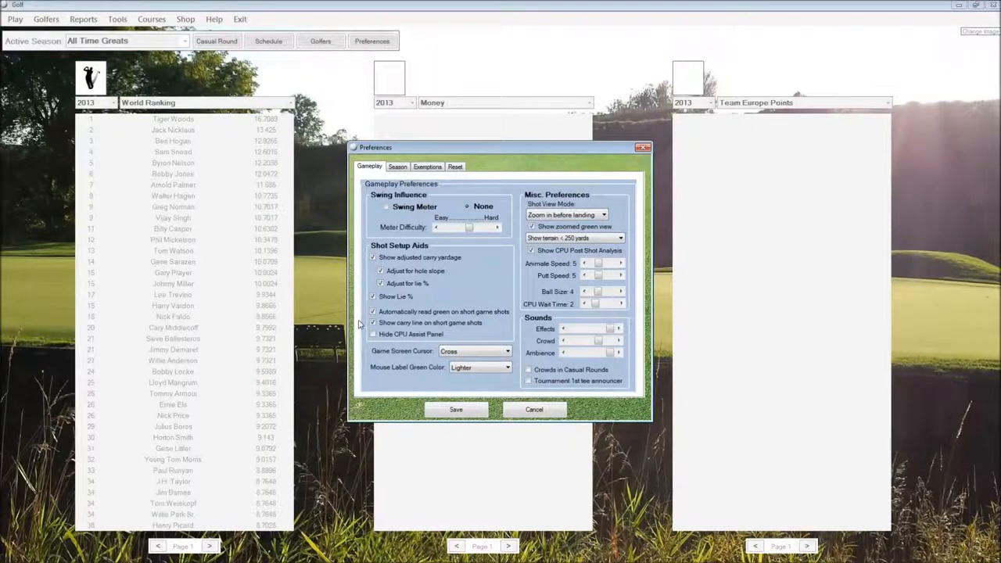
click(372, 310)
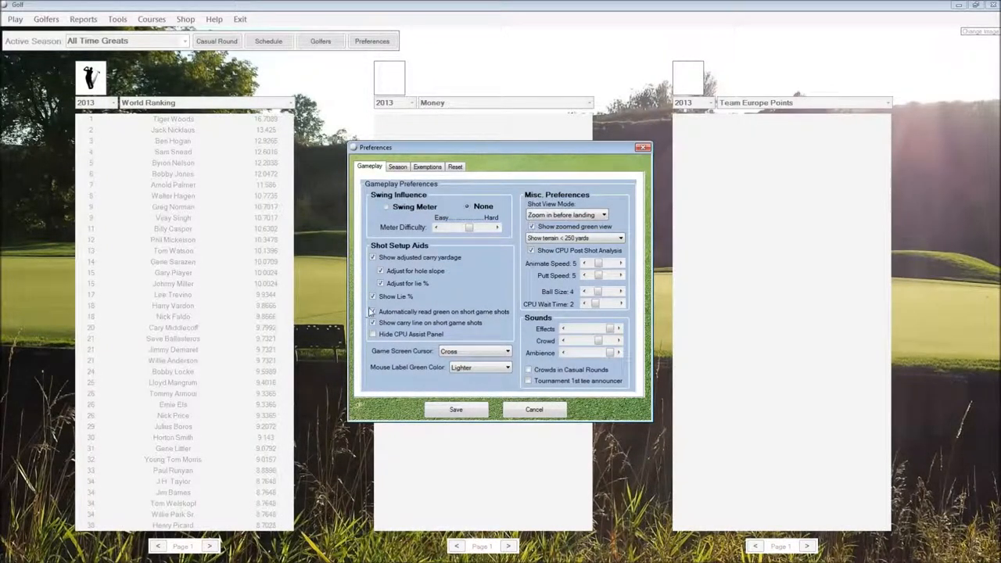
click(371, 312)
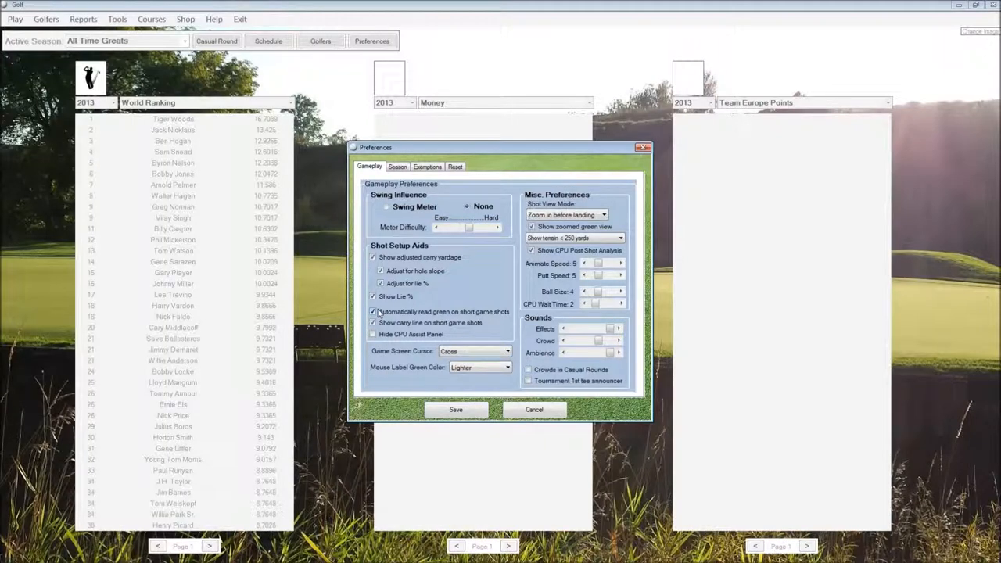
click(373, 322)
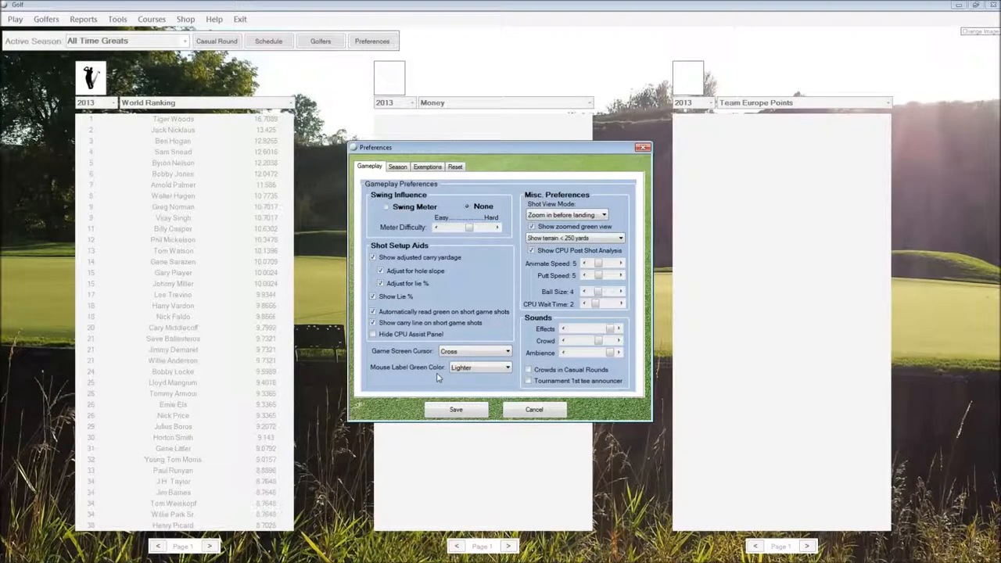
Reopen the Mouse Label Green Color dropdown and keep it on Lighter
click(506, 368)
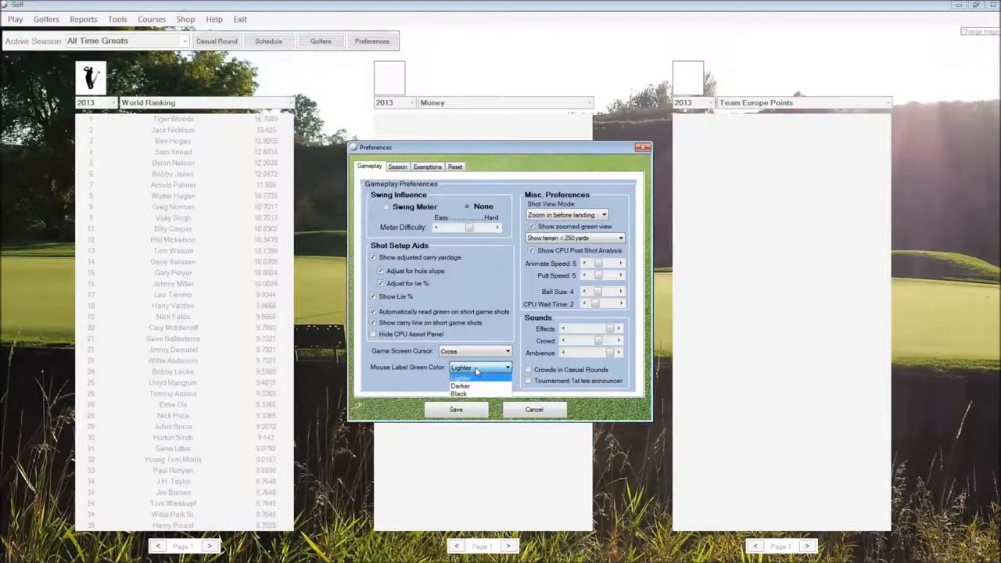
click(465, 377)
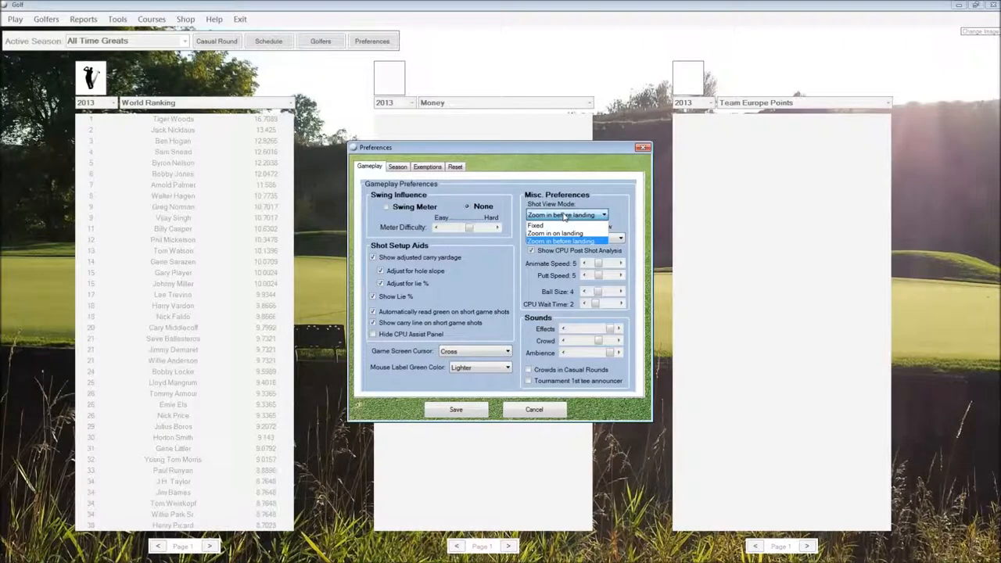
Close the Shot View Mode list, keeping 'Zoom in before landing'
click(564, 241)
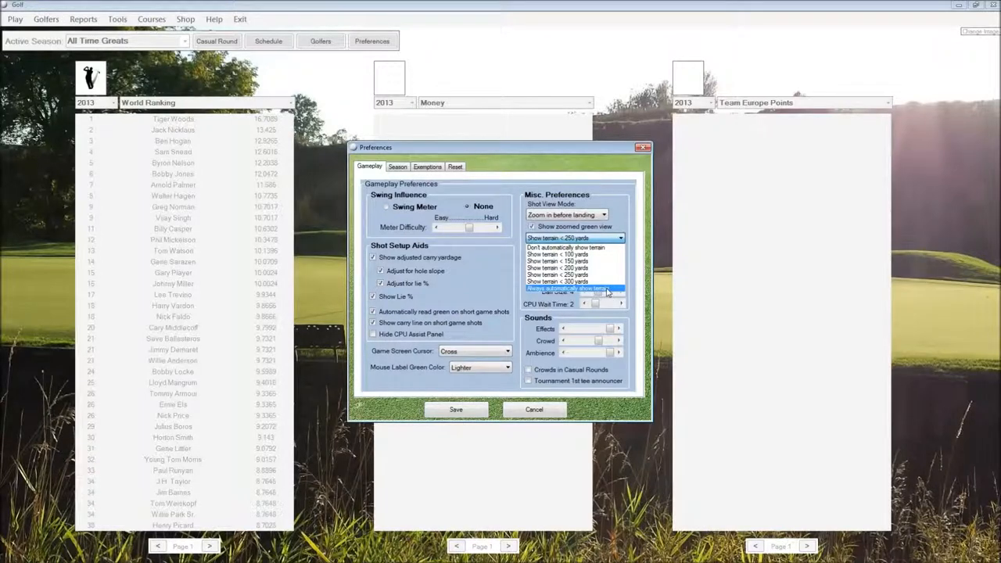
Close the terrain list keeping 'Show terrain < 250 yards', then review the Sounds options
click(571, 273)
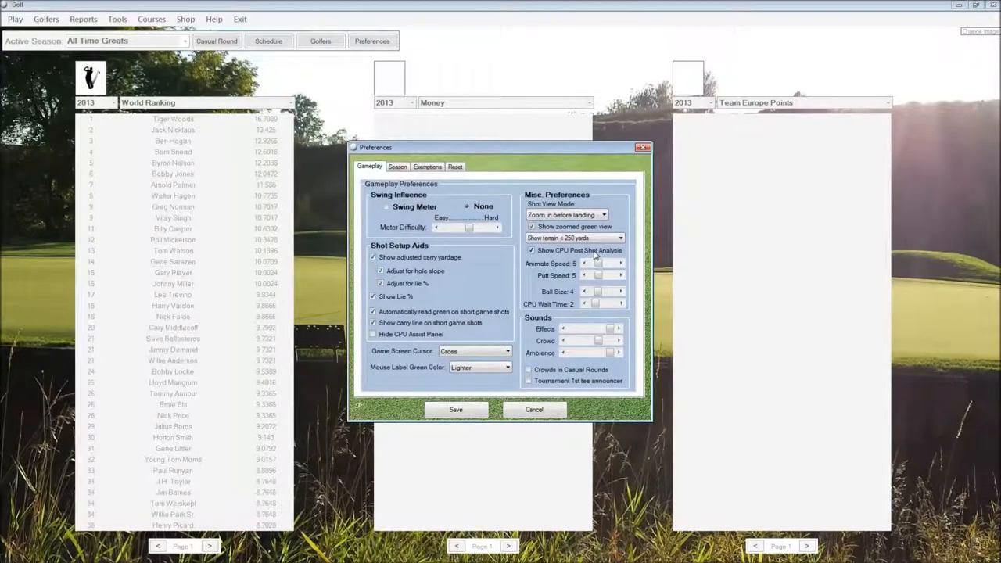
mouse_move(631, 258)
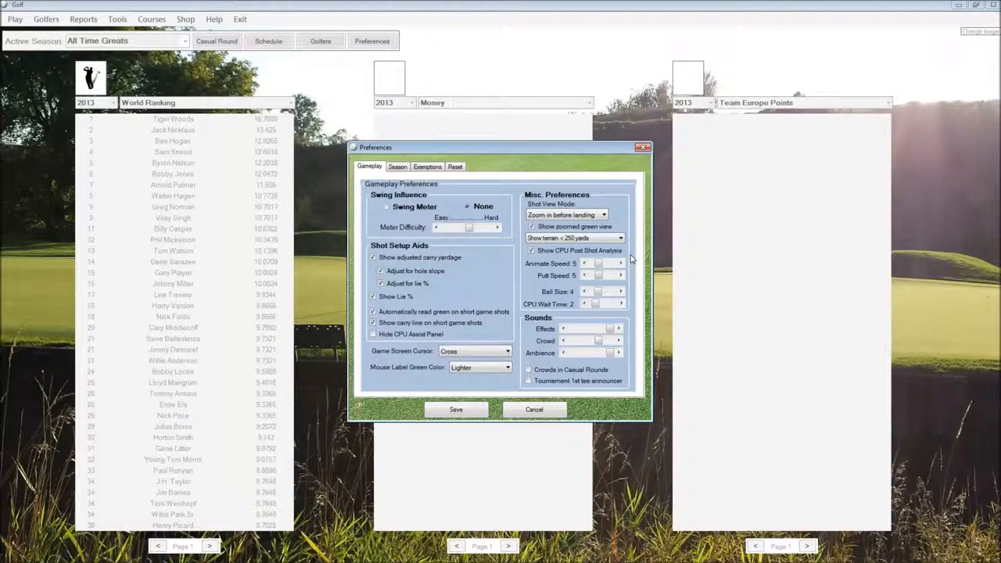
click(530, 250)
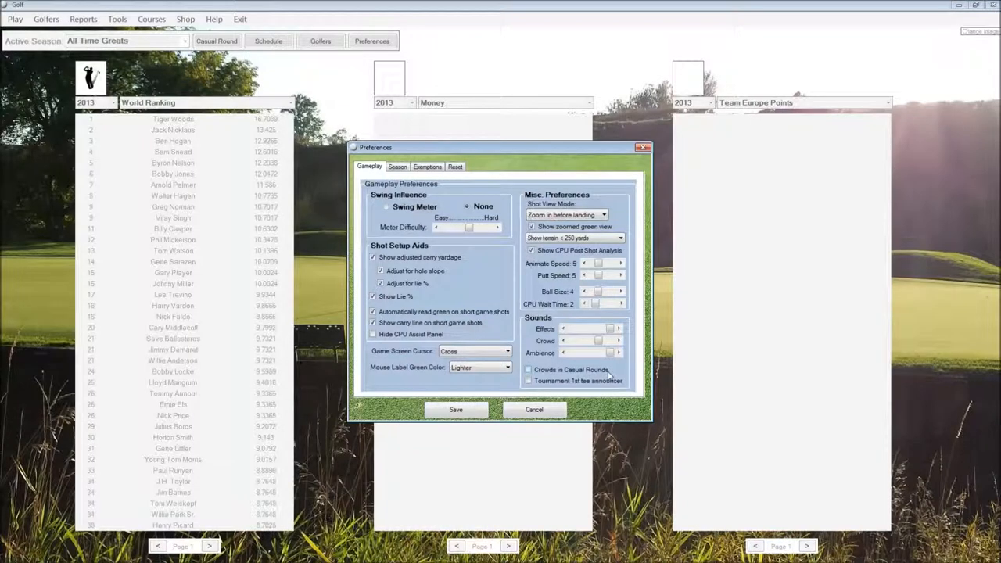
mouse_move(511, 339)
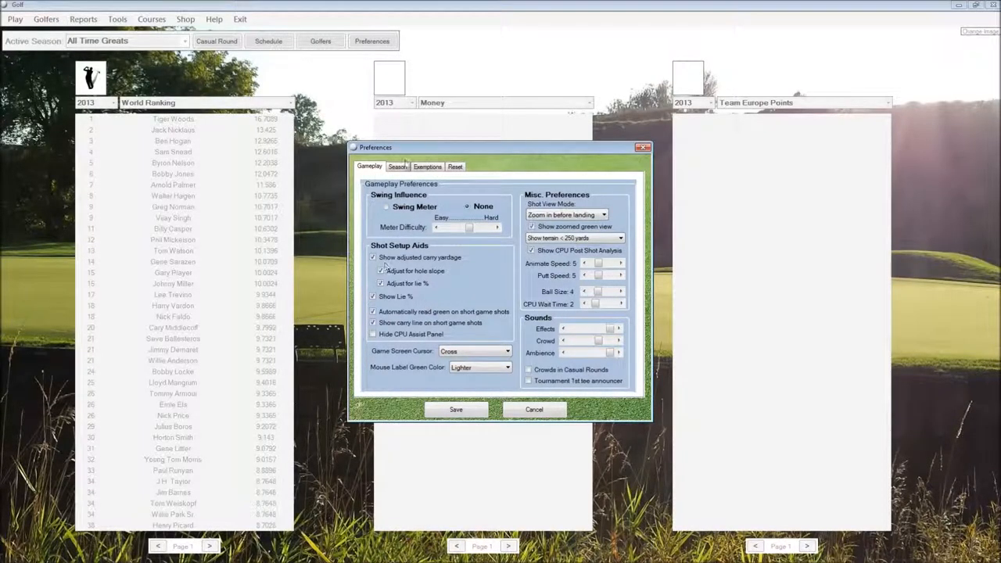
On the Season tab, lower the Putting era adjustment, then raise it back to +0
click(397, 165)
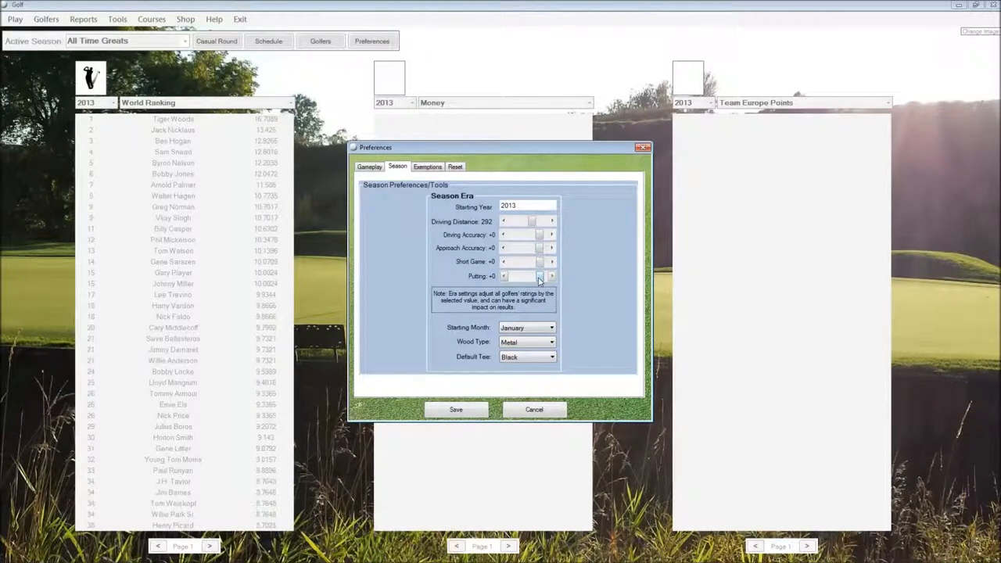
click(503, 276)
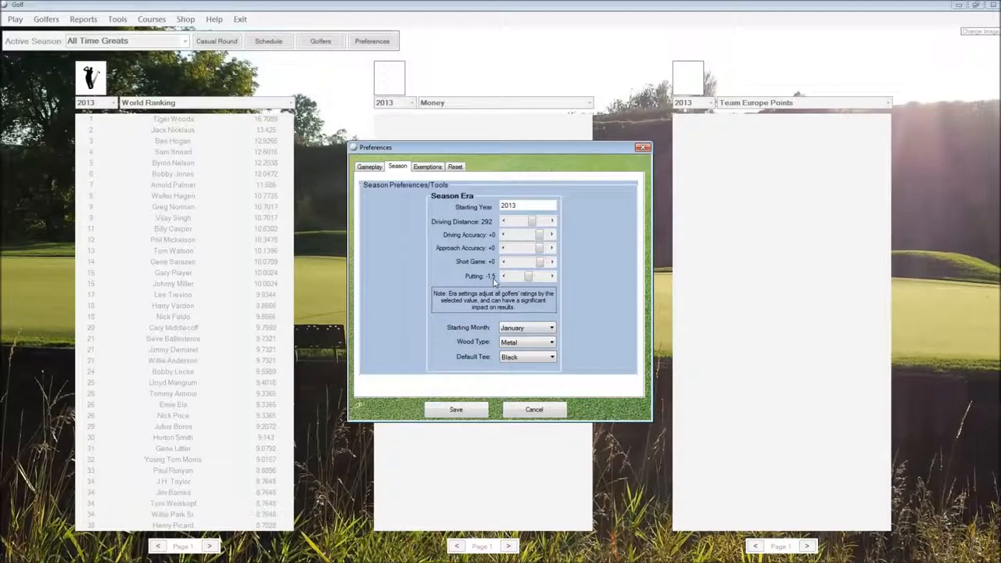
mouse_move(527, 190)
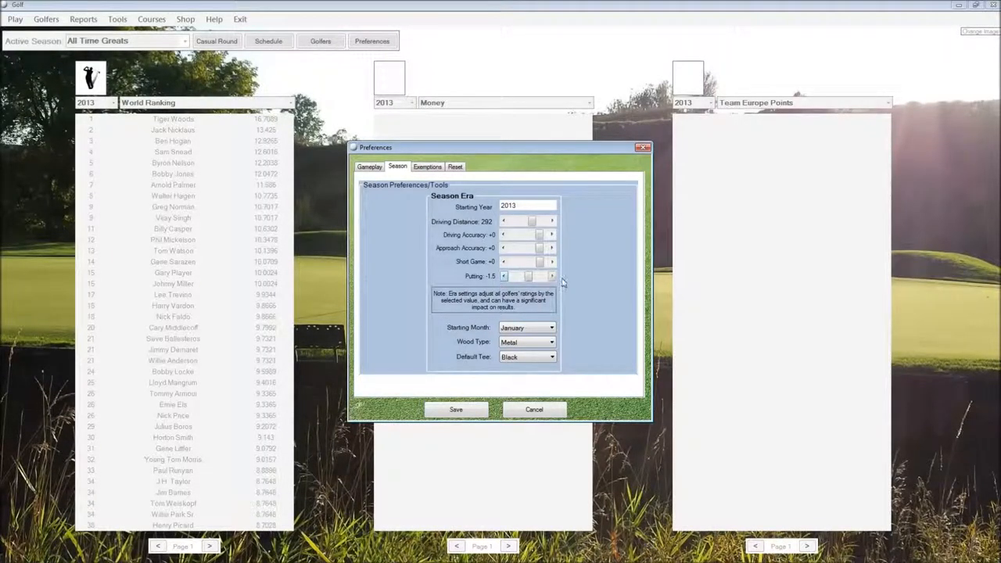
click(551, 276)
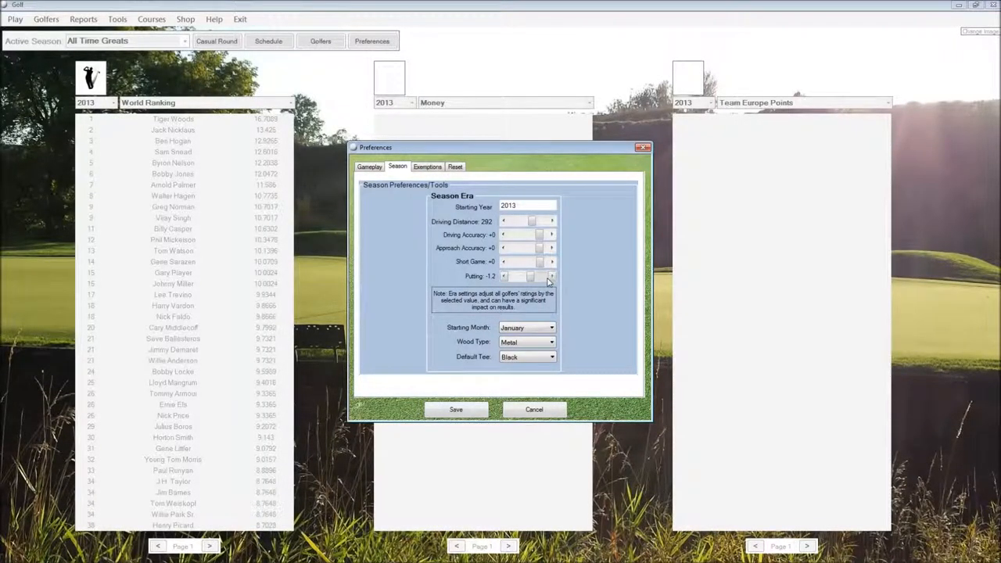
click(550, 276)
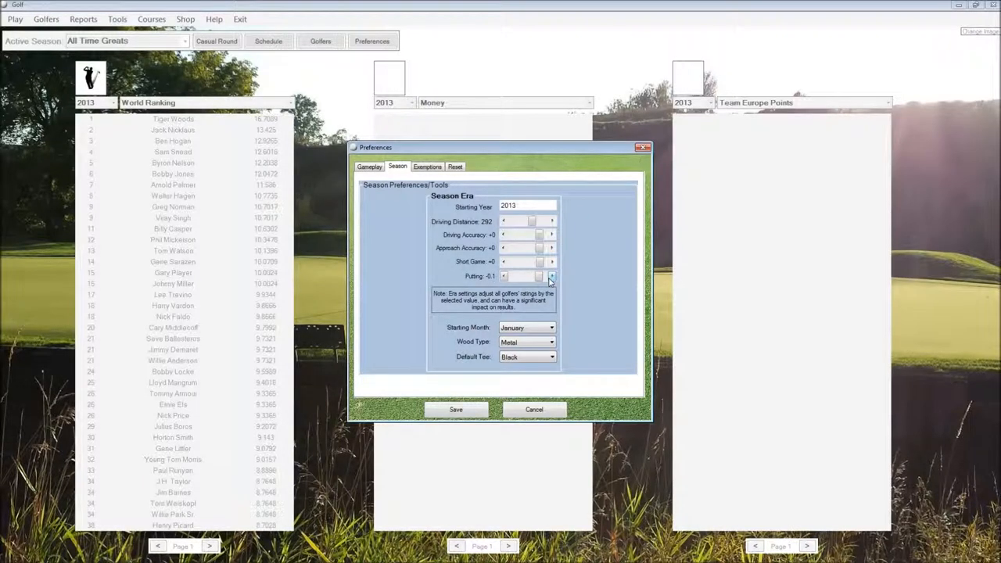
click(550, 276)
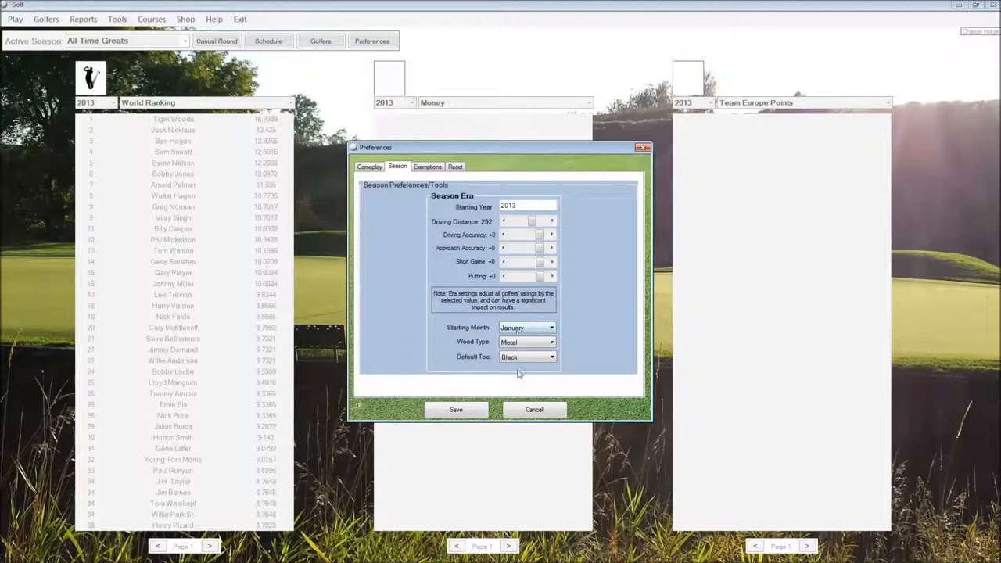
click(551, 342)
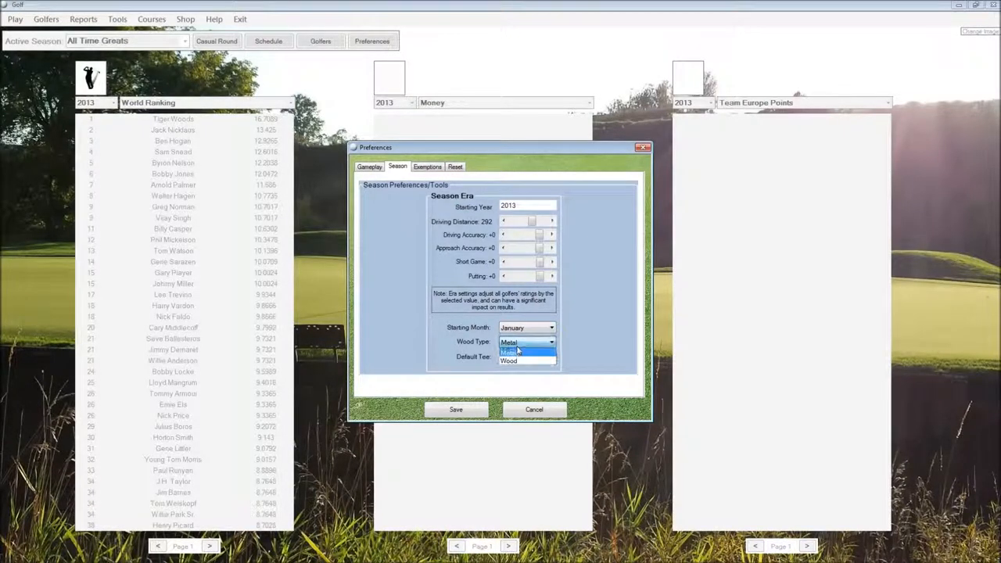
click(522, 351)
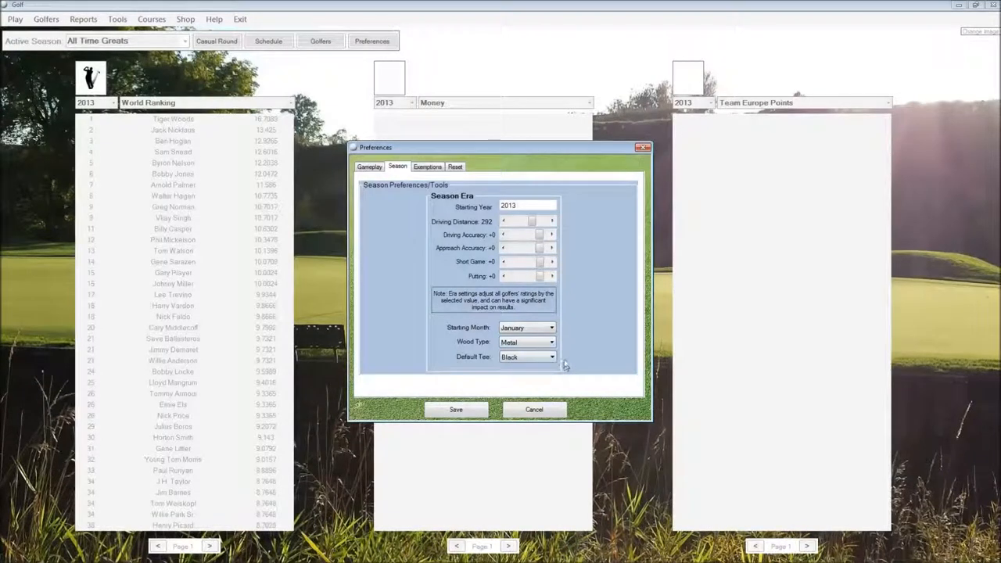
click(550, 356)
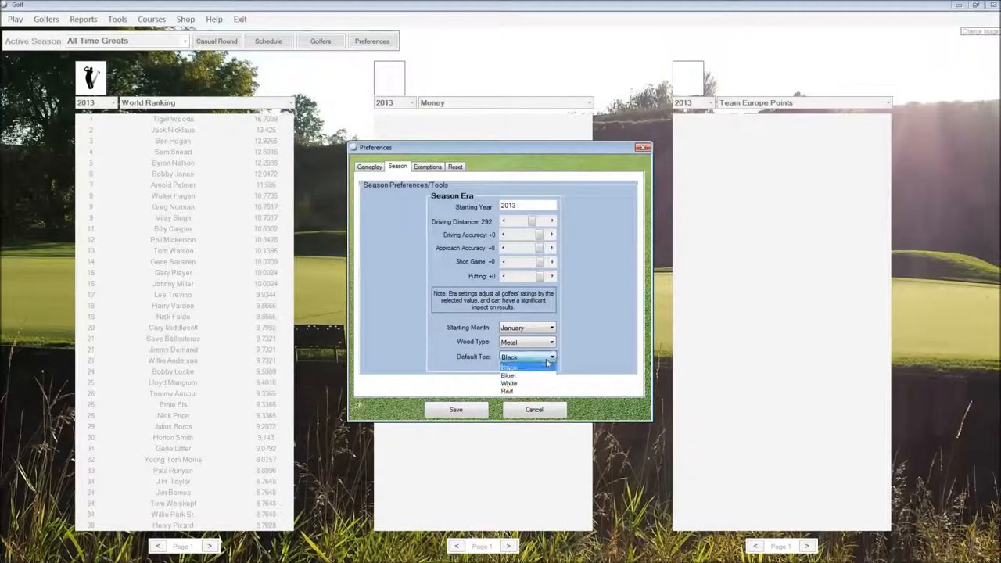
click(523, 365)
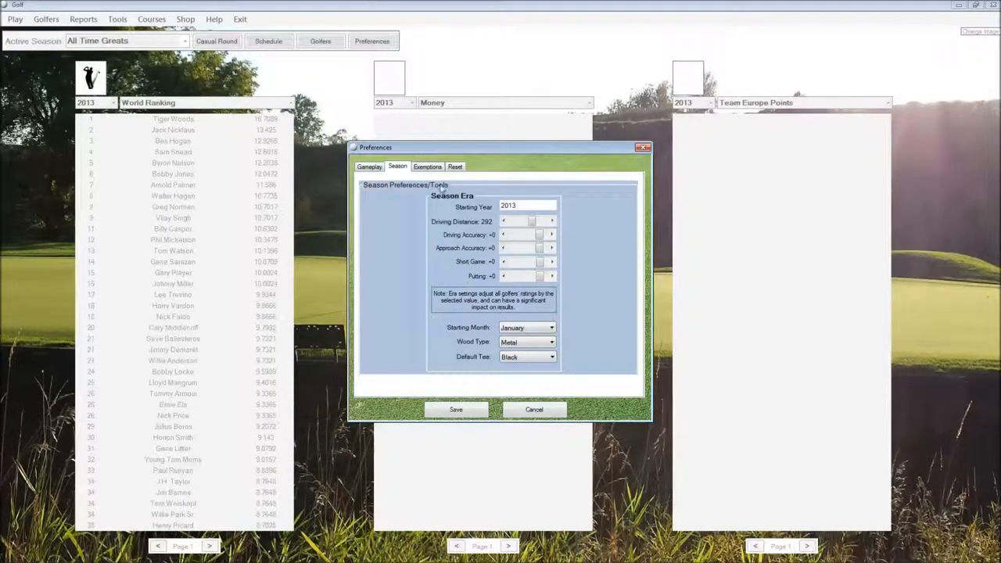
Review the Exemptions tab's rules, then move to the Reset tab
click(427, 166)
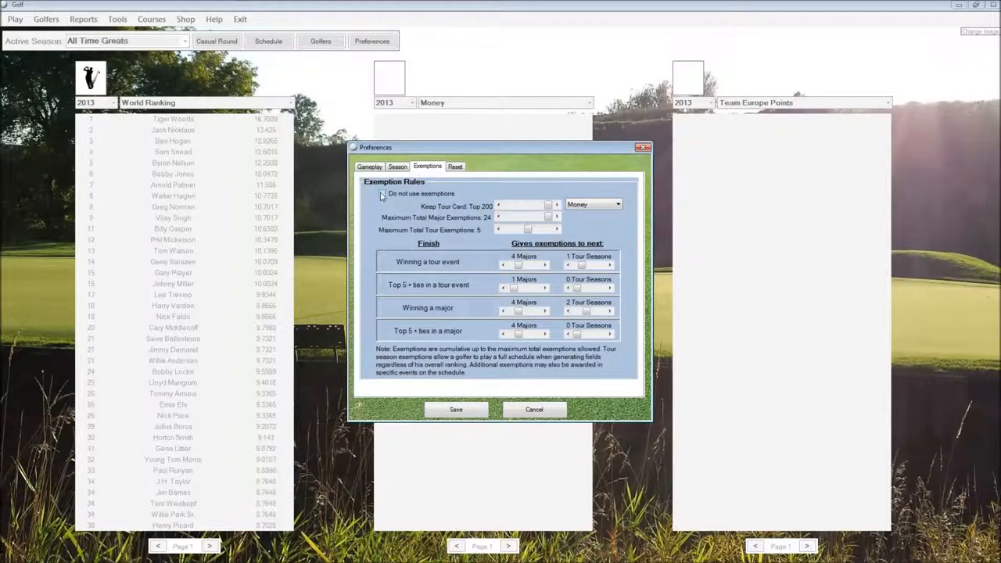
mouse_move(395, 295)
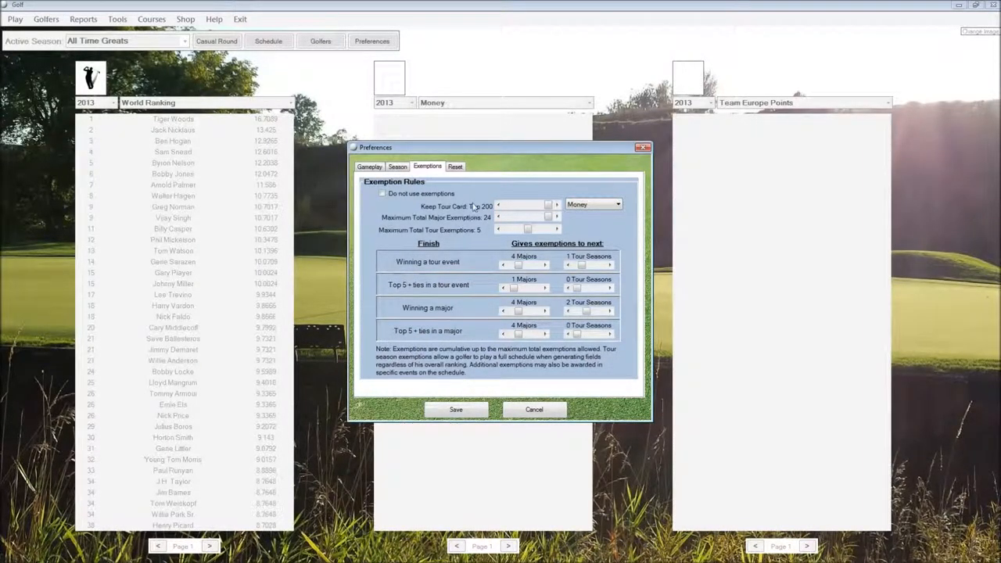
click(455, 166)
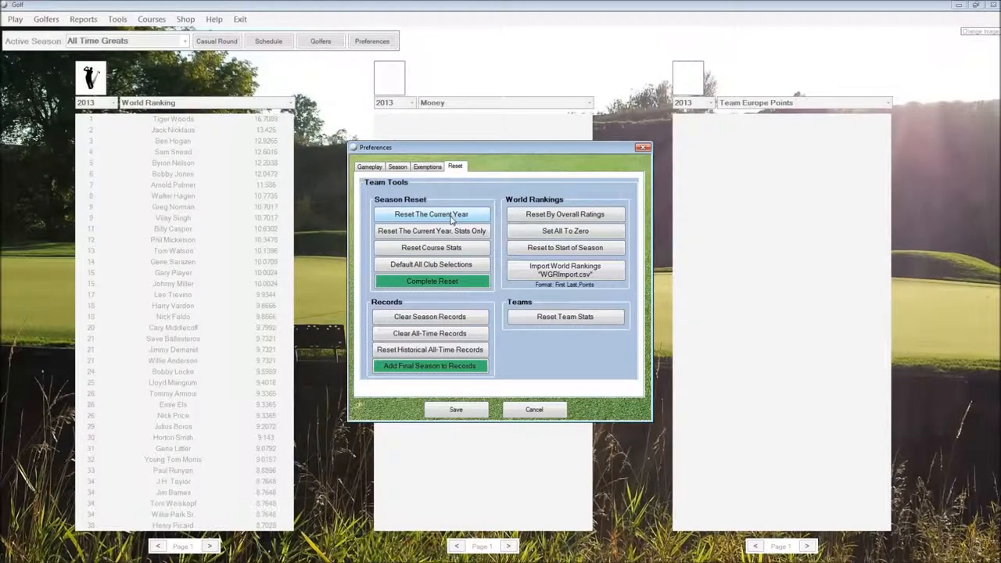
mouse_move(432, 231)
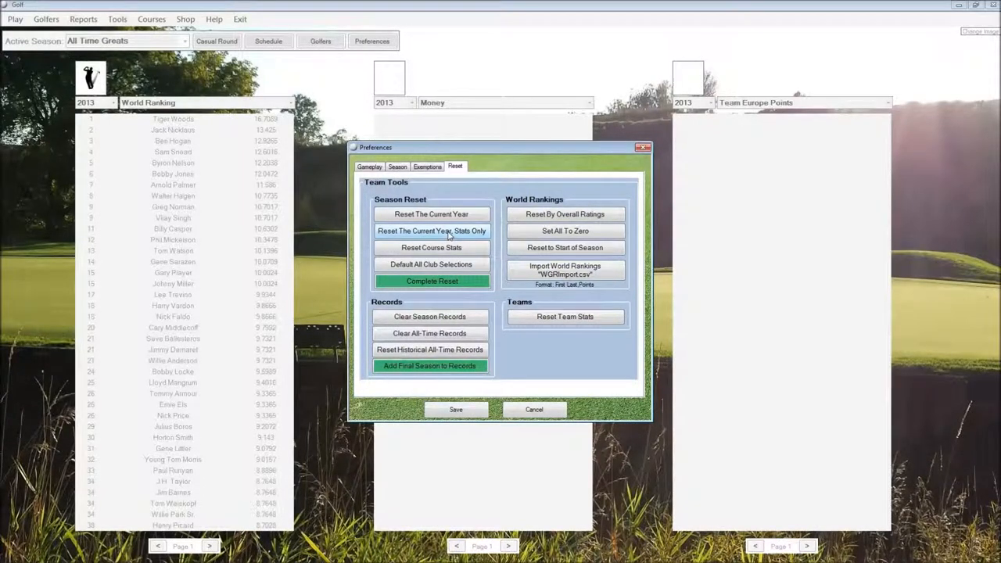
mouse_move(477, 251)
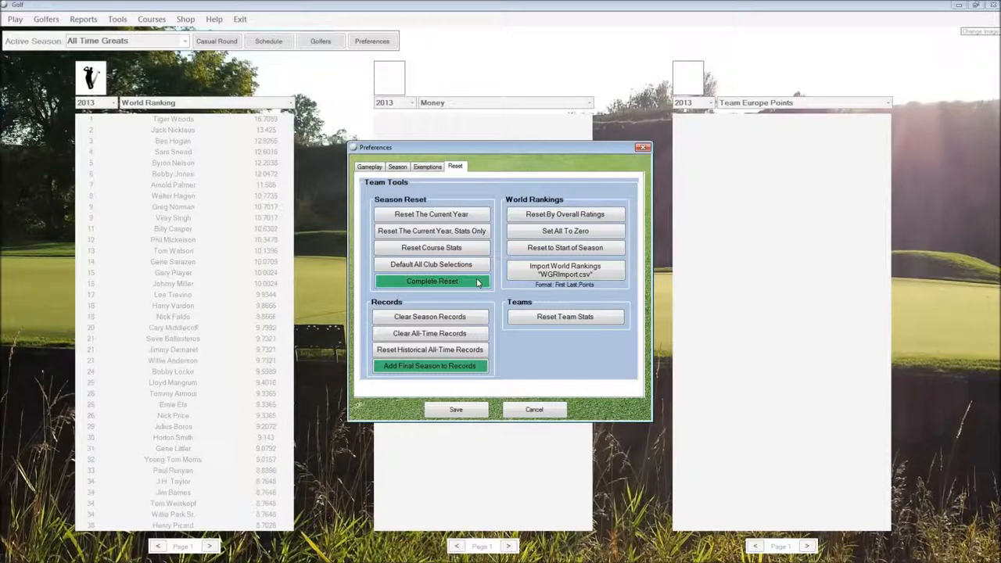
mouse_move(430, 316)
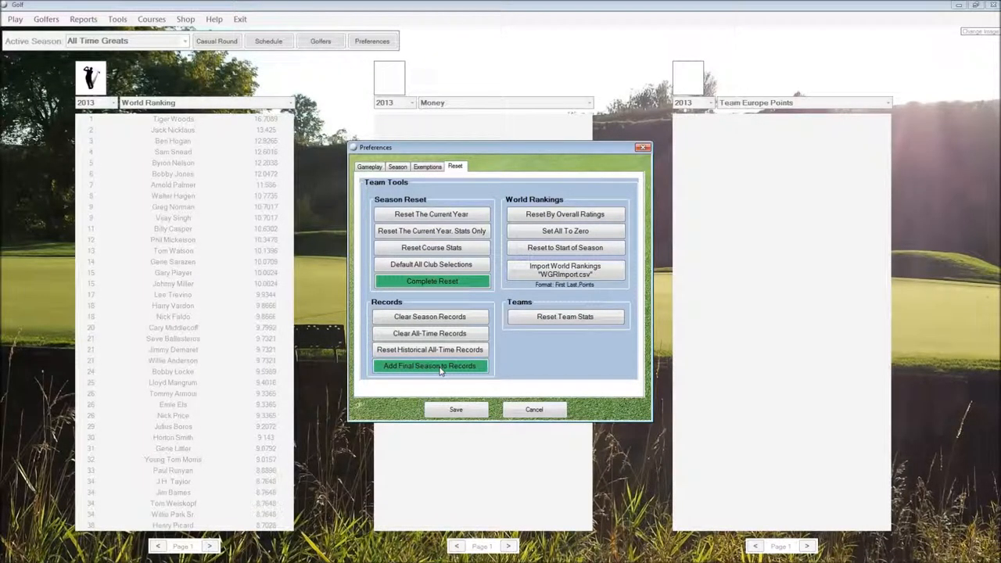
mouse_move(565, 230)
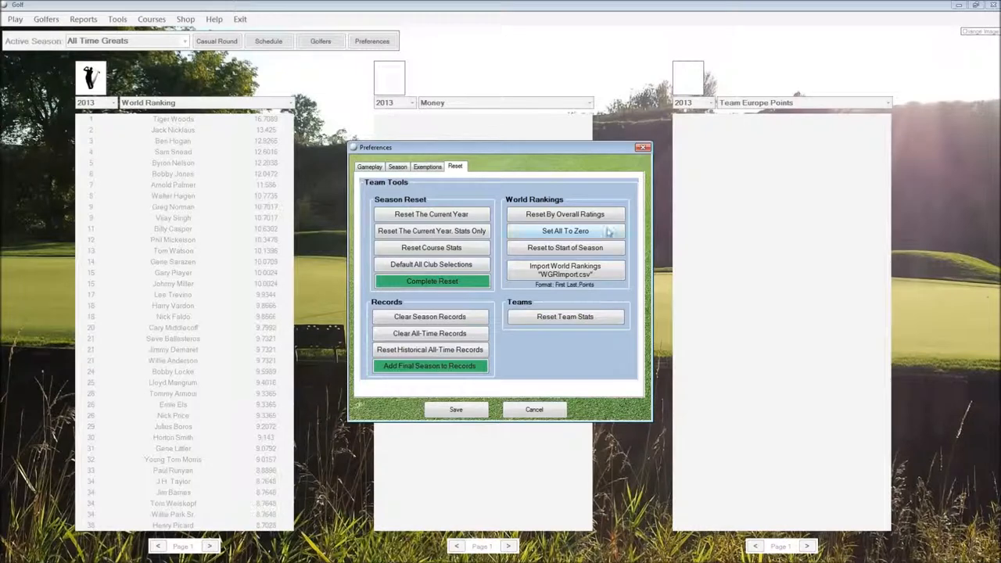
mouse_move(522, 209)
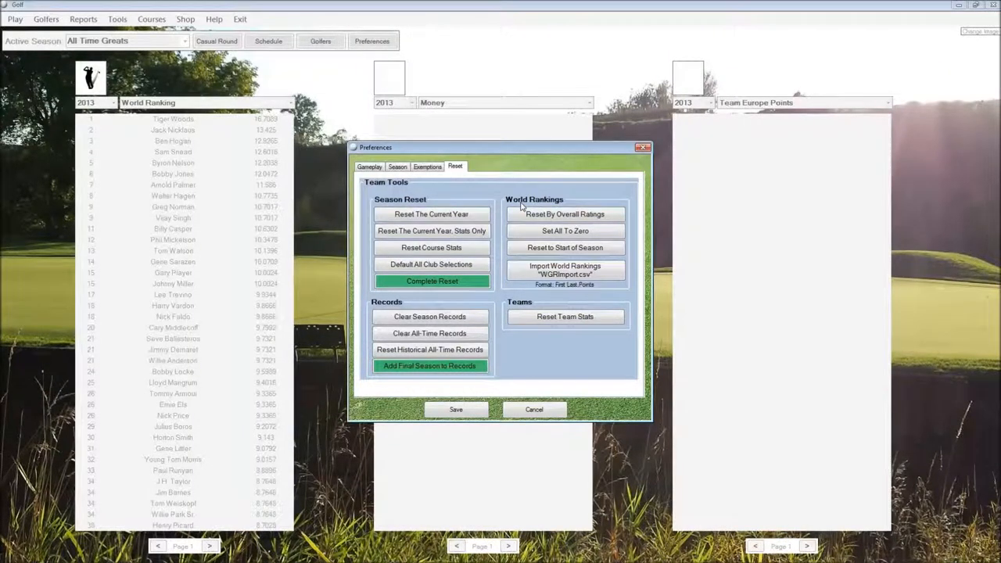
mouse_move(537, 219)
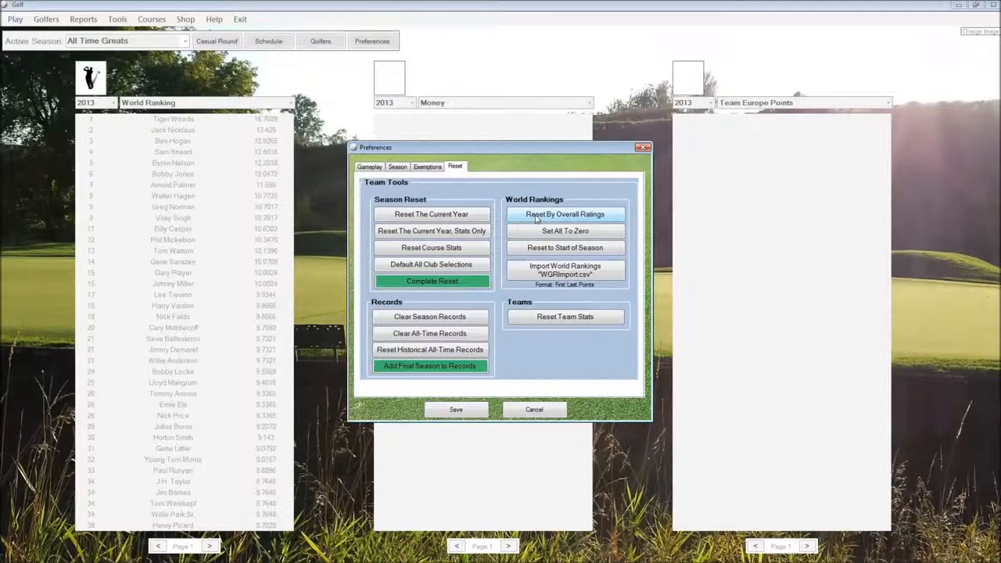
mouse_move(564, 247)
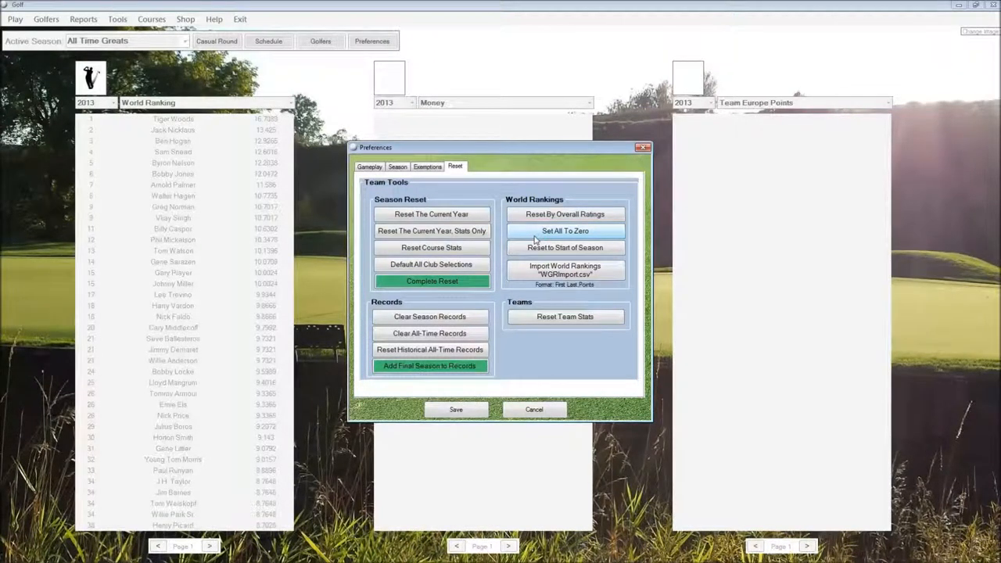
mouse_move(565, 247)
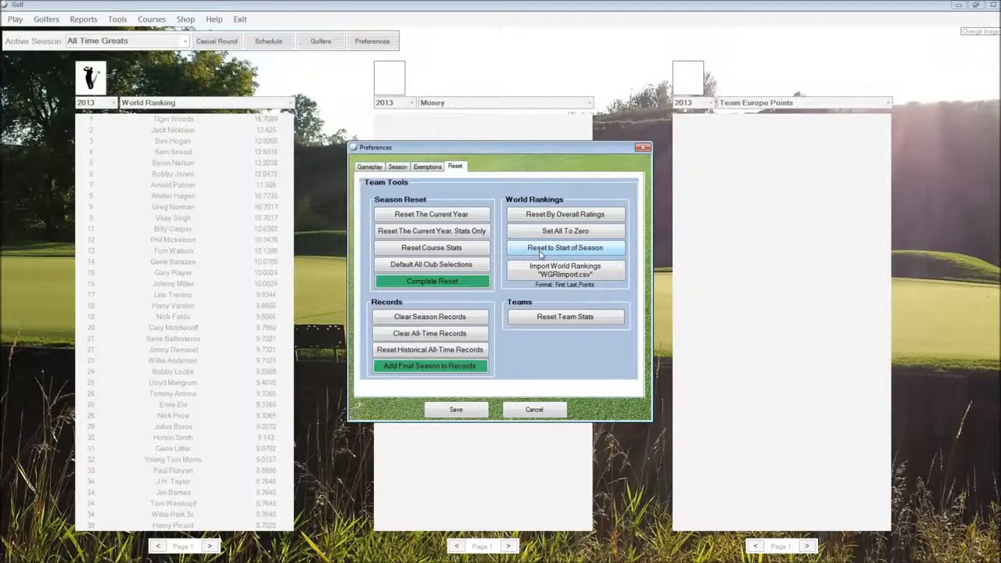
mouse_move(539, 255)
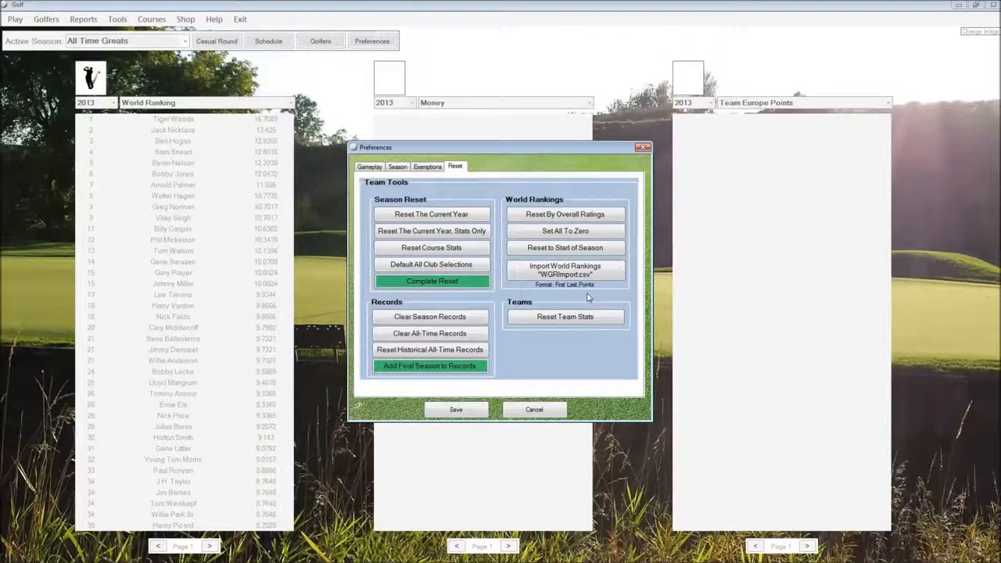
mouse_move(549, 329)
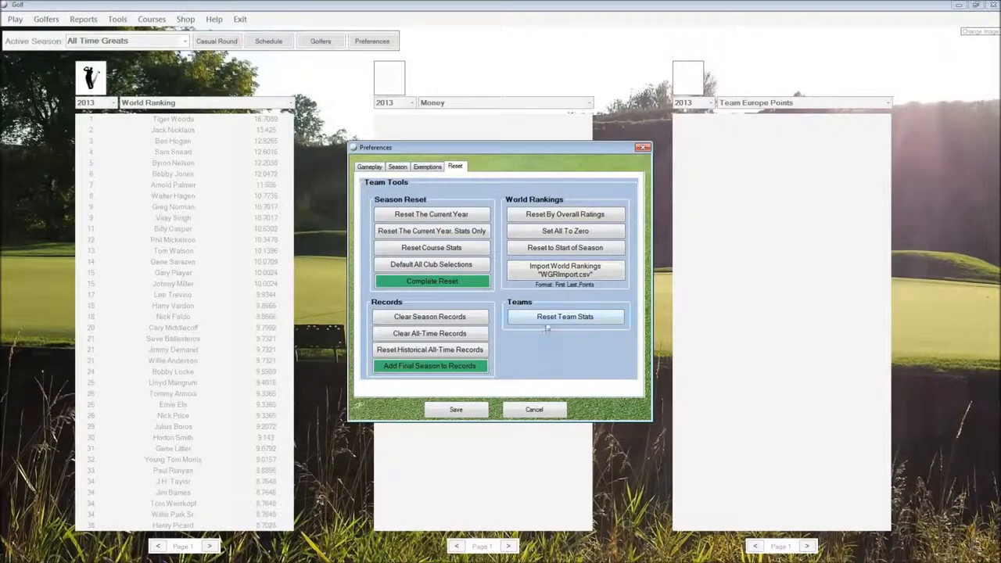